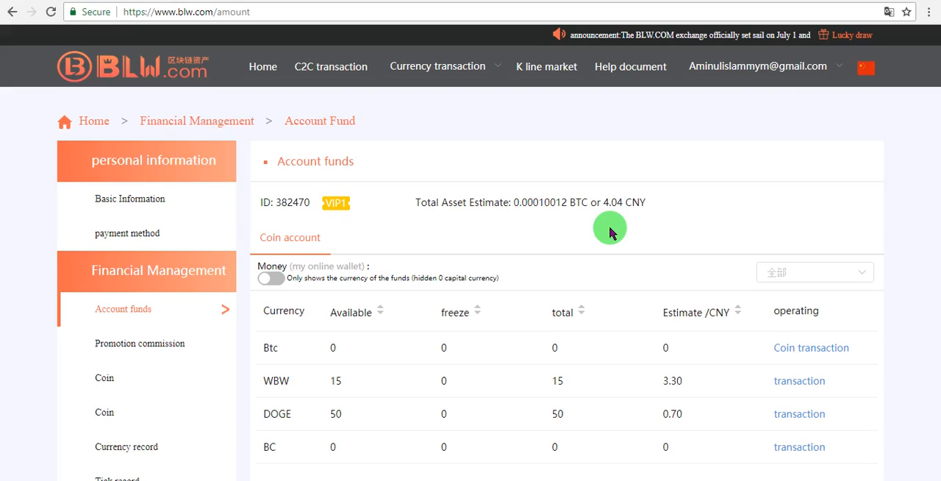
mouse_move(622, 231)
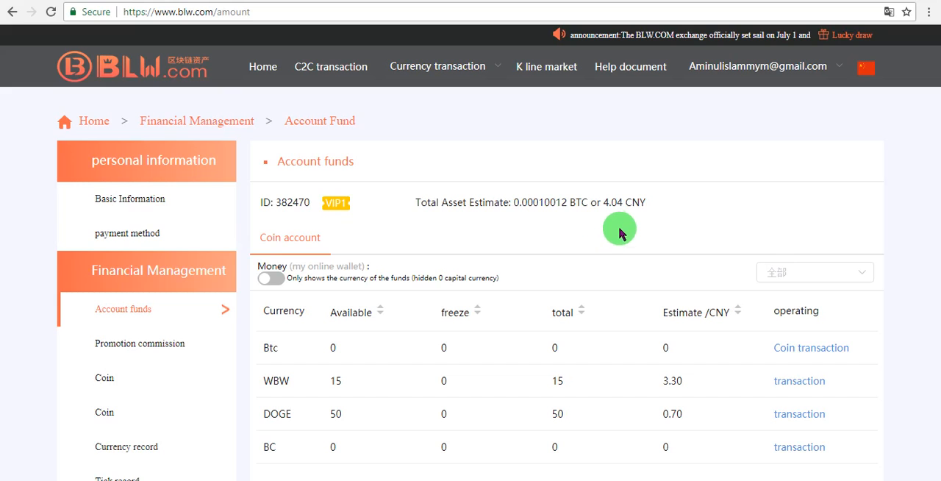
mouse_move(618, 193)
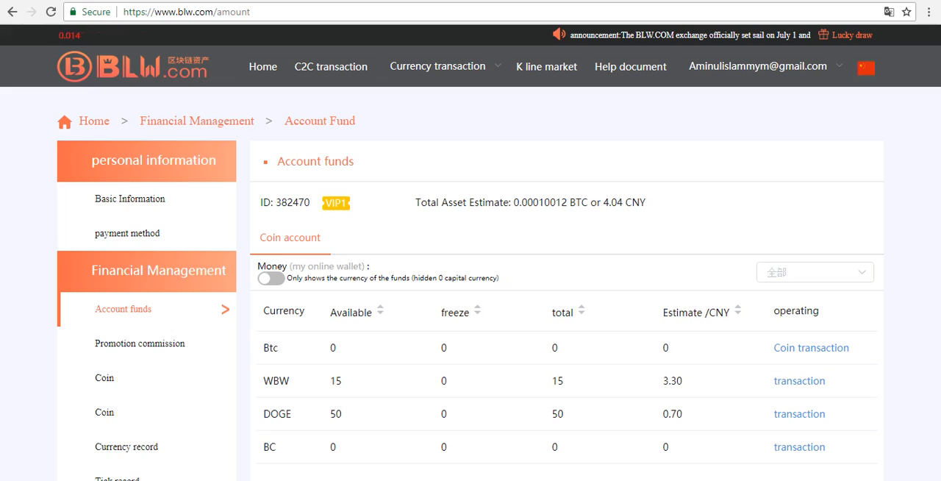
mouse_move(288, 155)
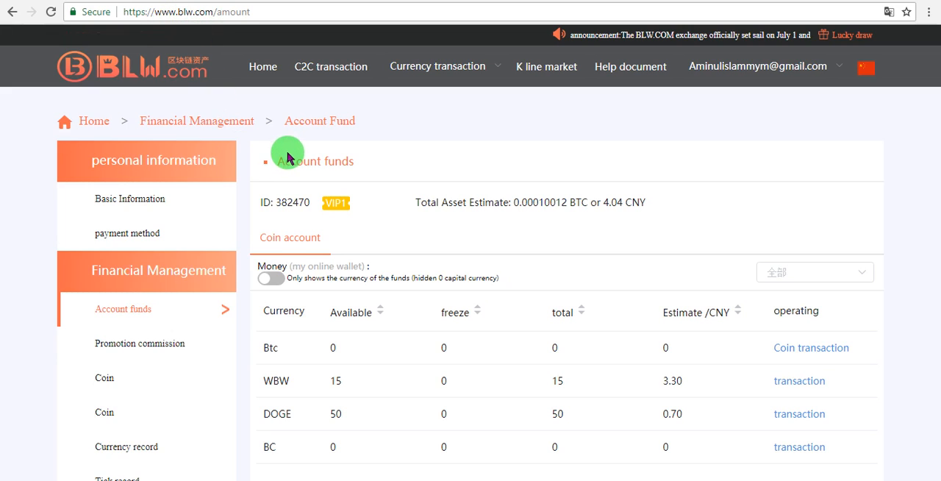
mouse_move(300, 206)
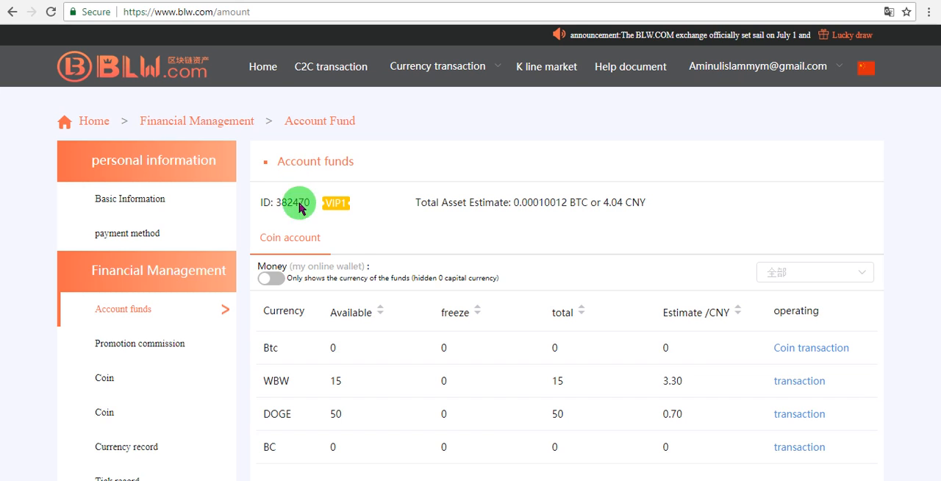
- Switch the DragonEx signup form to email registration and review the Set UserName step
scroll(down, 3)
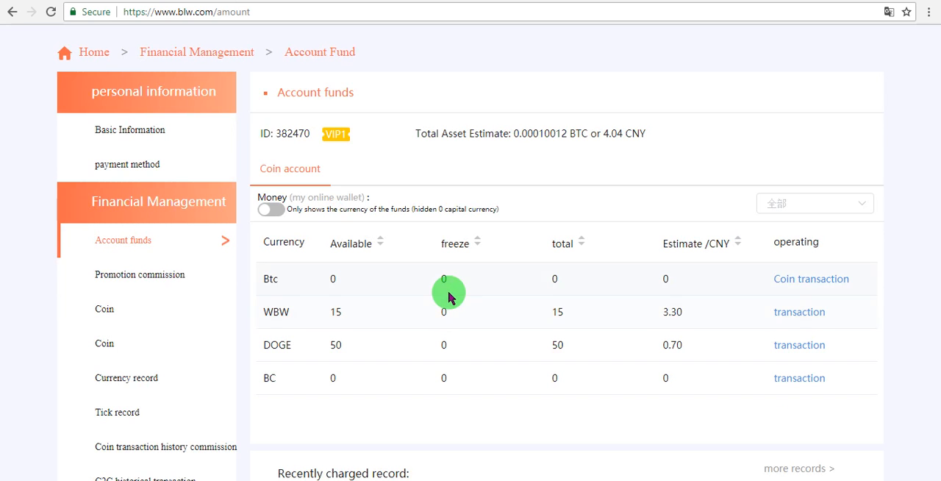
mouse_move(463, 278)
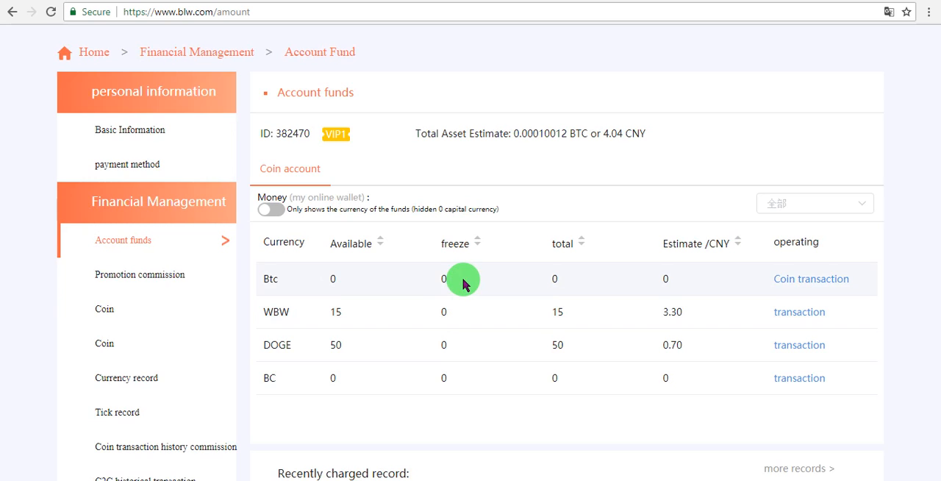
mouse_move(336, 349)
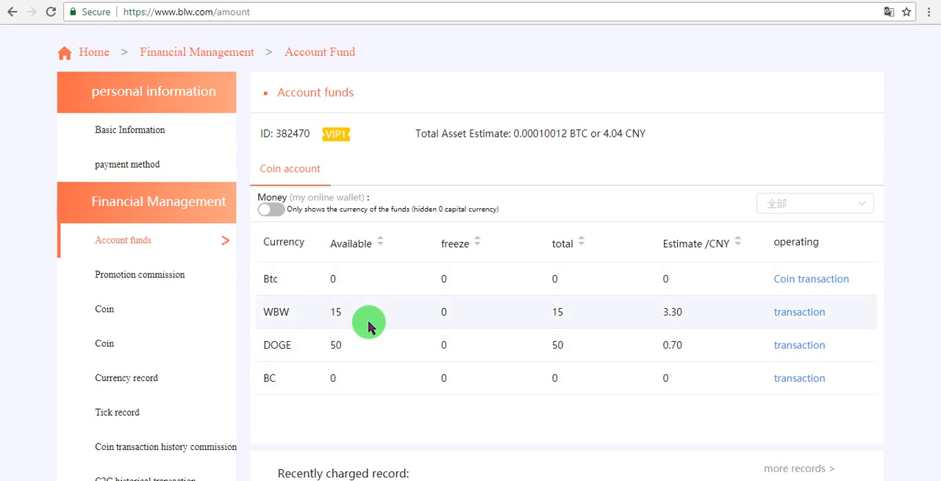
mouse_move(325, 330)
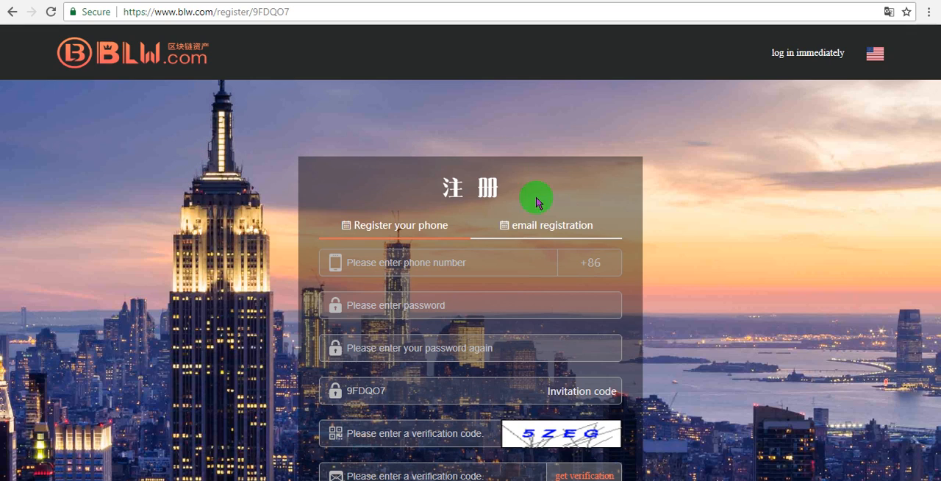
mouse_move(597, 233)
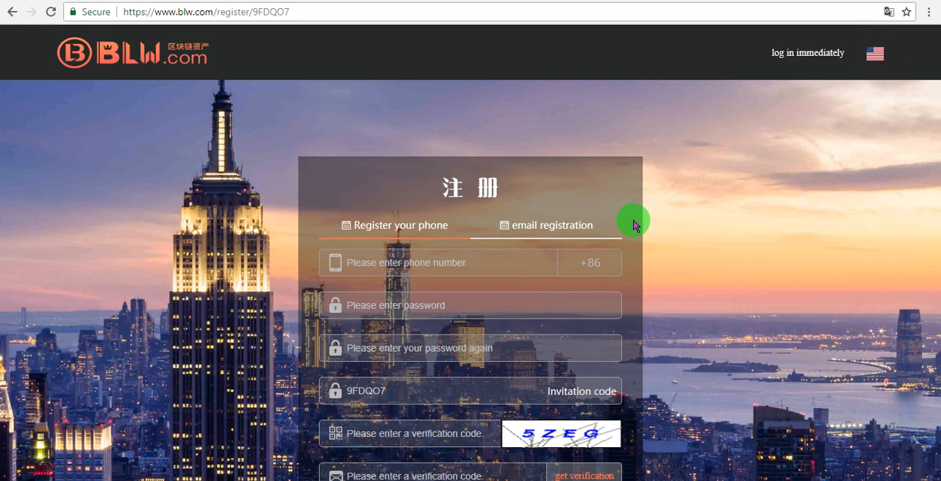
click(552, 225)
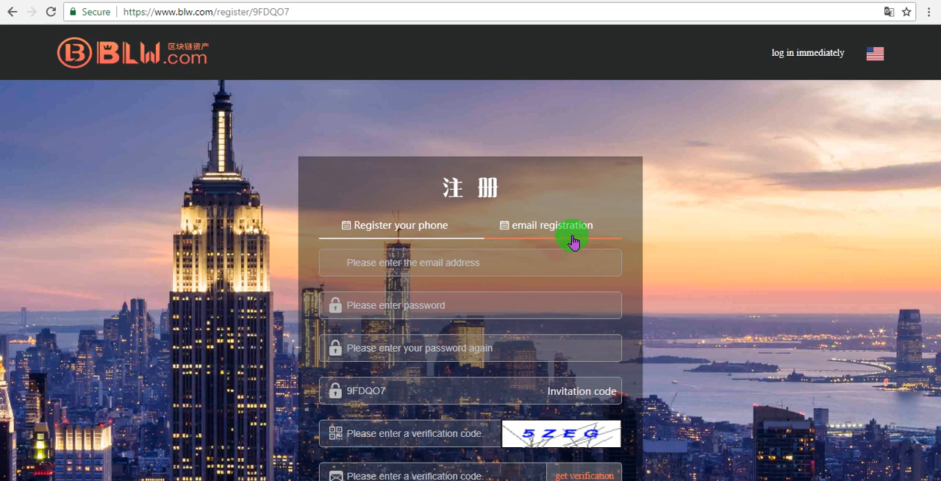
scroll(down, 3)
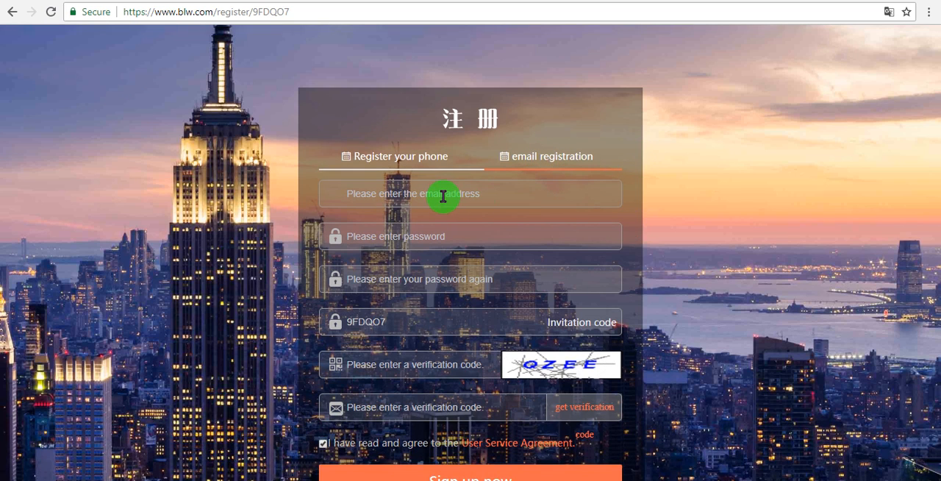
mouse_move(490, 289)
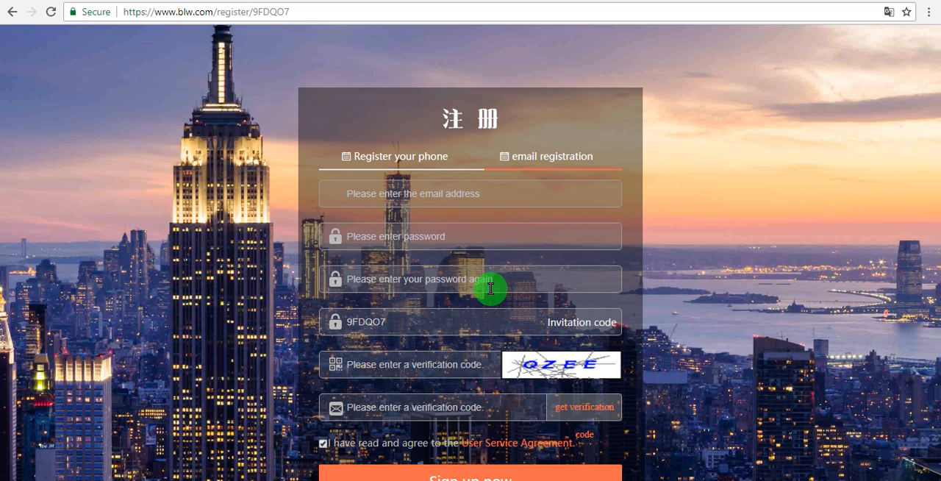
scroll(down, 3)
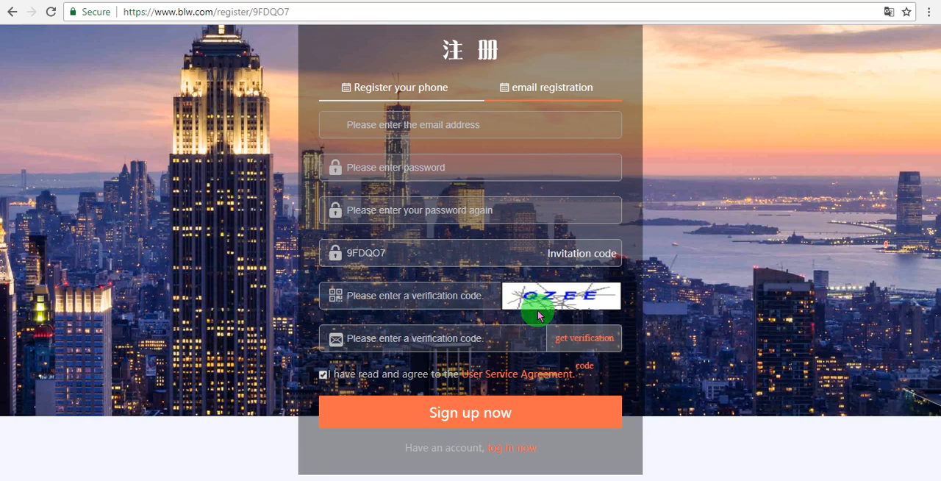
- Leave the DragonEx form via the funds overview and move on to the LoveBlock sign-up page
click(381, 296)
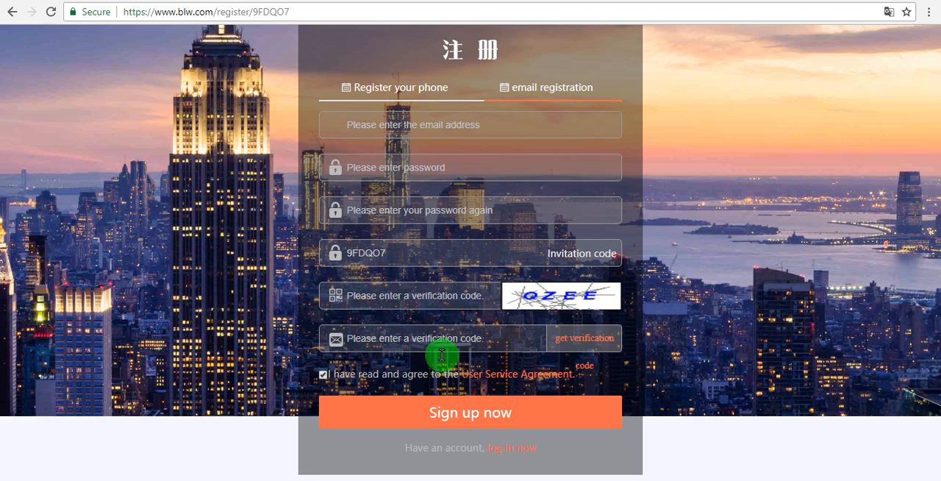
mouse_move(321, 377)
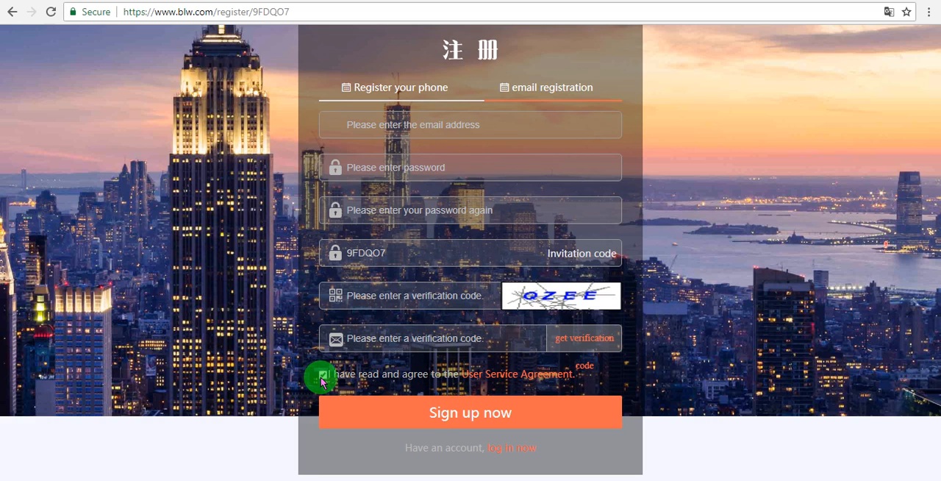
click(323, 383)
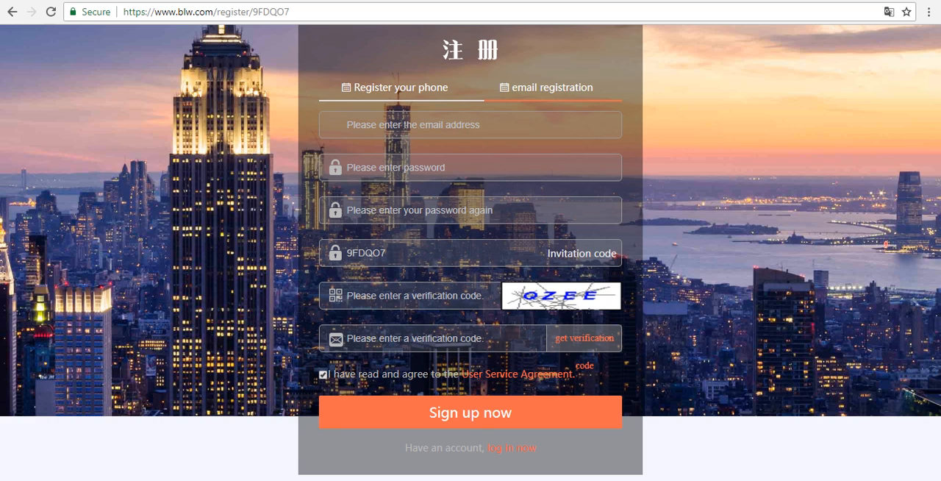
click(405, 283)
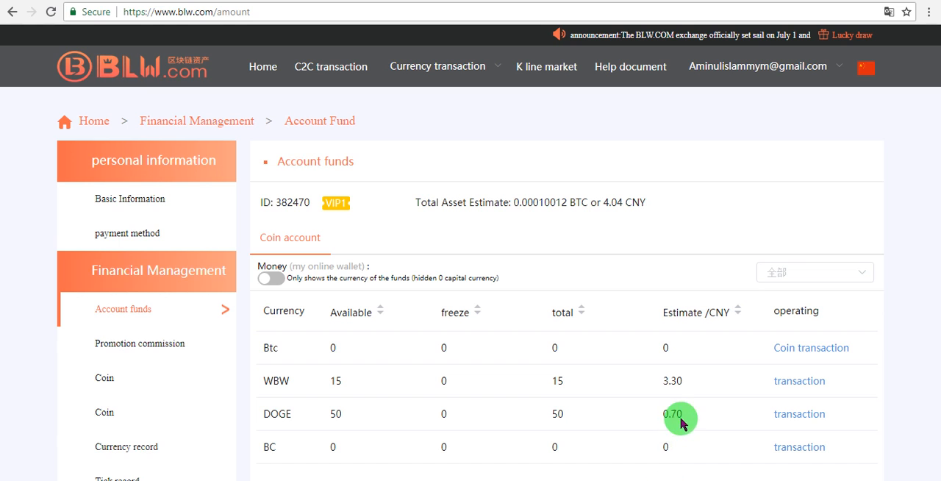
click(782, 66)
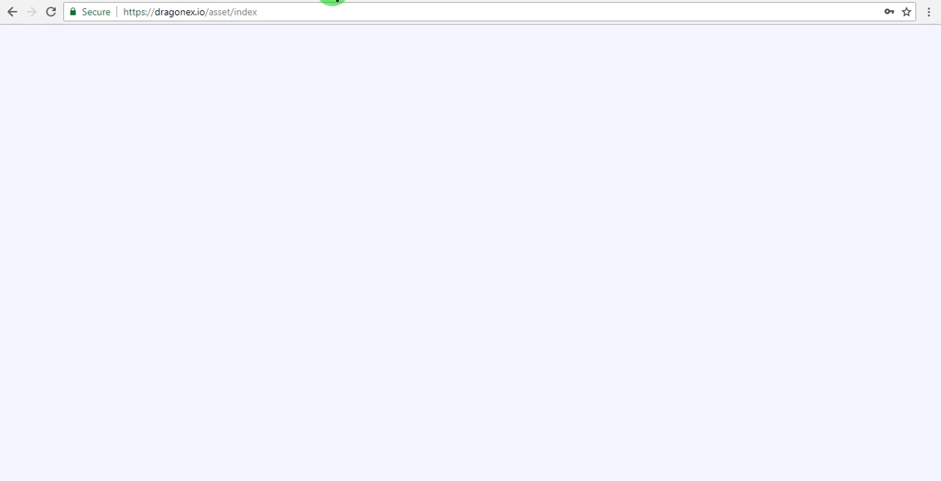
mouse_move(266, 348)
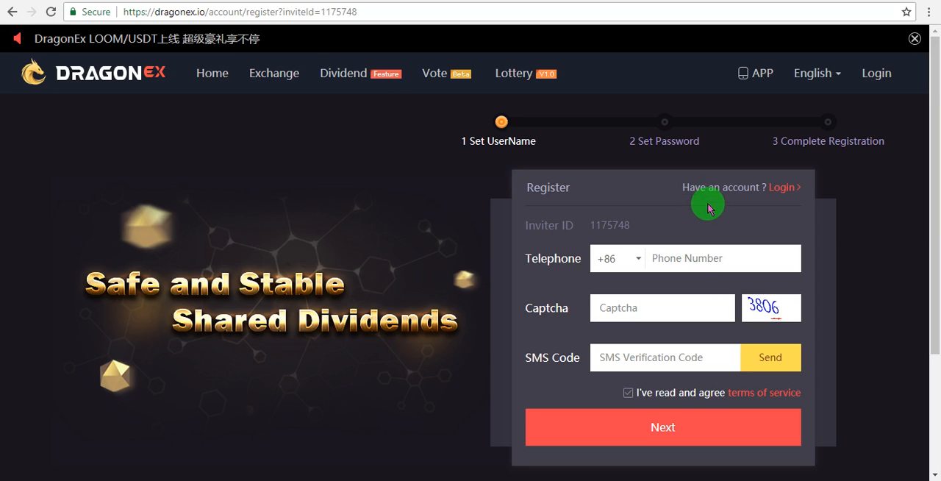
mouse_move(621, 265)
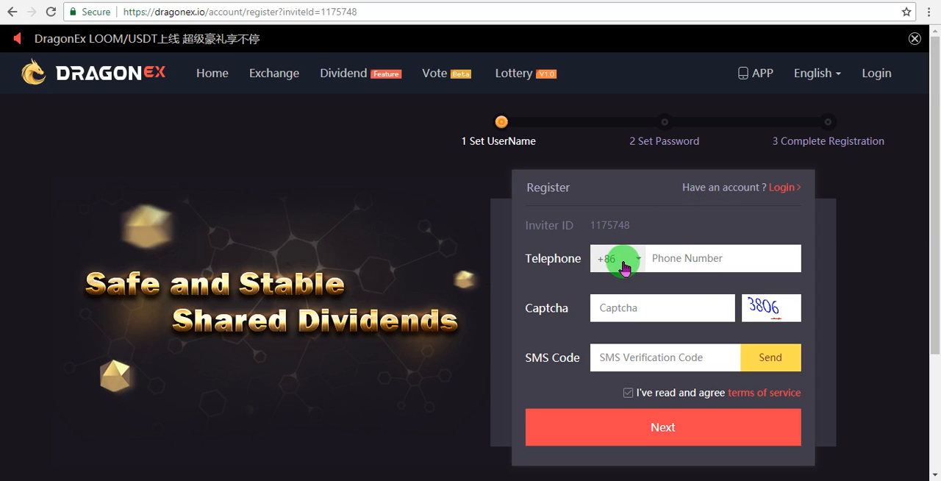
mouse_move(716, 310)
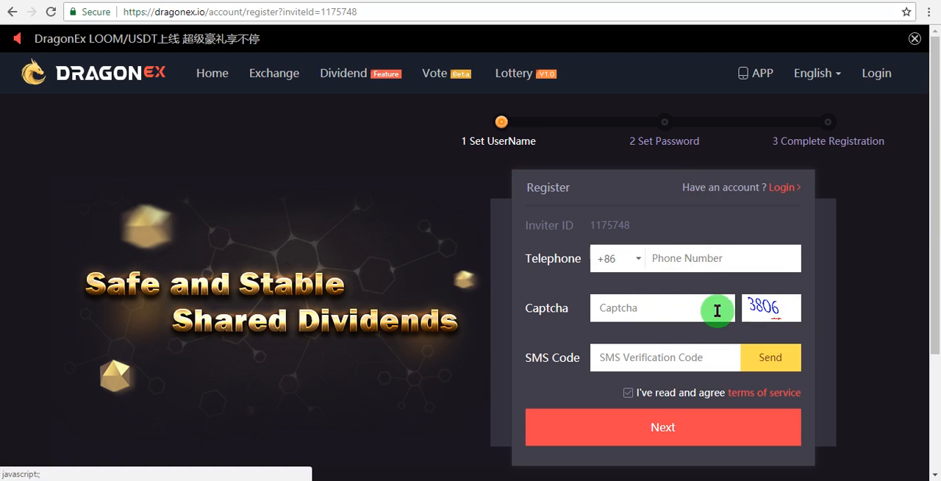
mouse_move(681, 358)
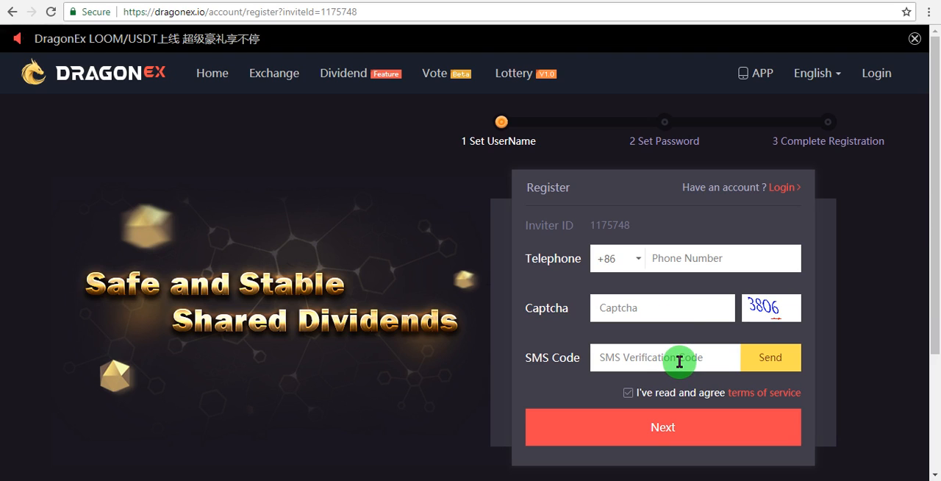
mouse_move(684, 388)
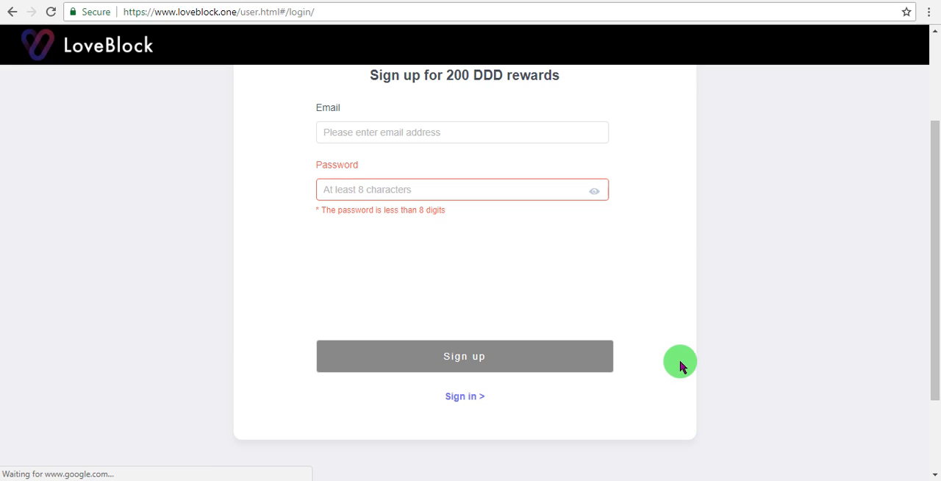
mouse_move(319, 106)
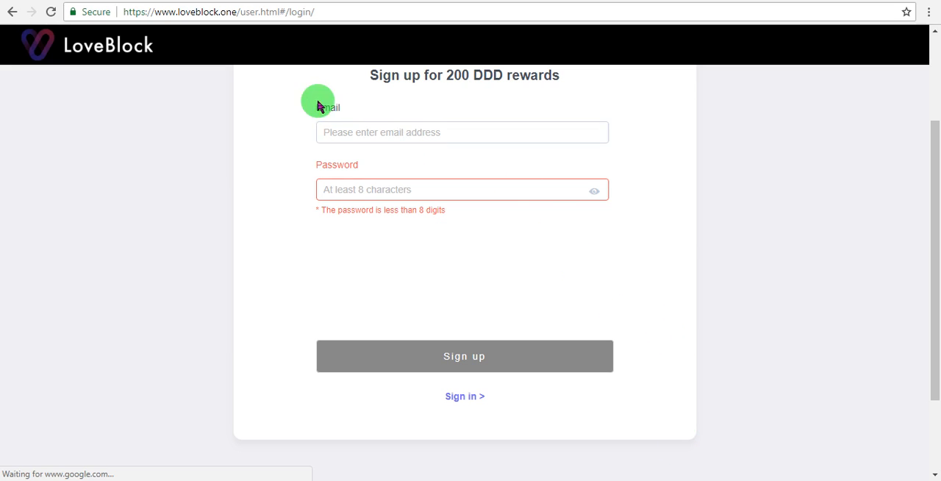
mouse_move(499, 143)
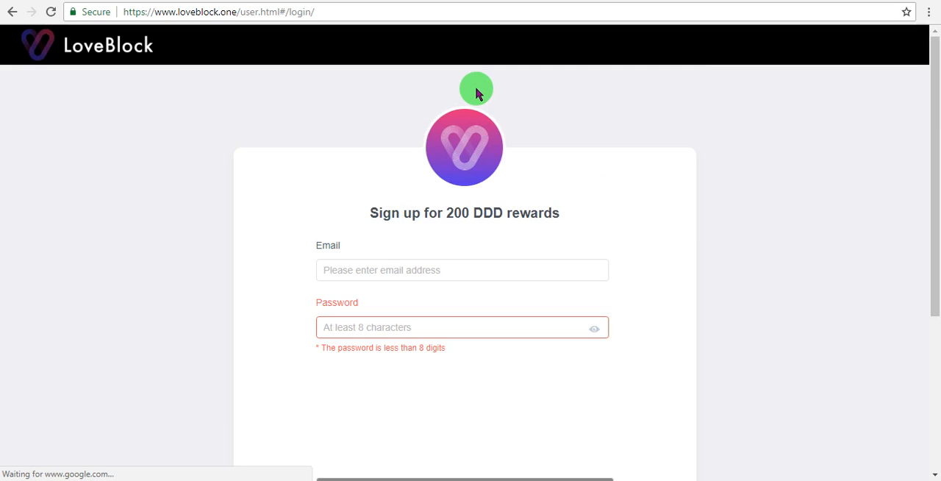
mouse_move(472, 243)
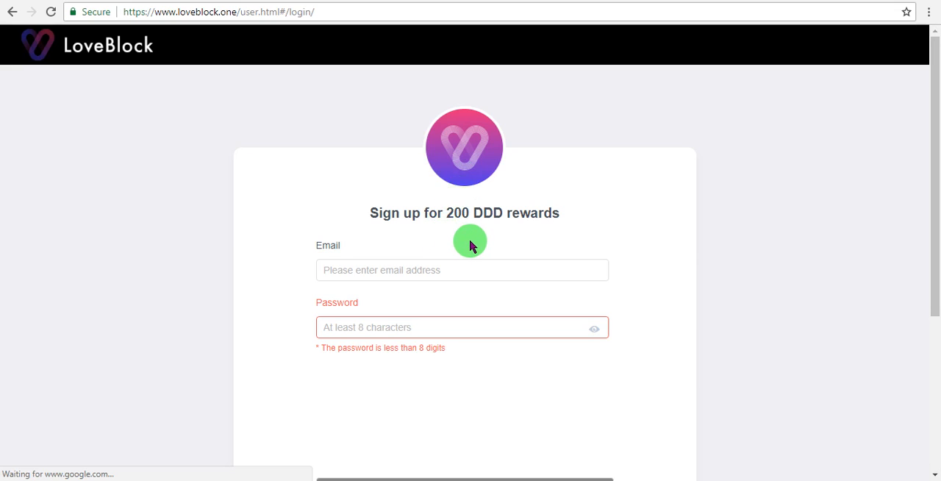
- Fill in the LoveBlock sign-up email and password and submit the form
click(439, 270)
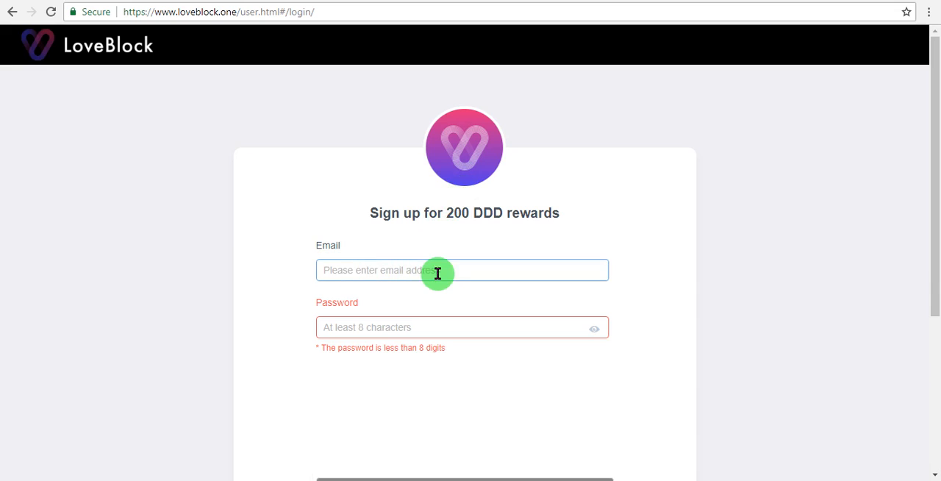
scroll(down, 3)
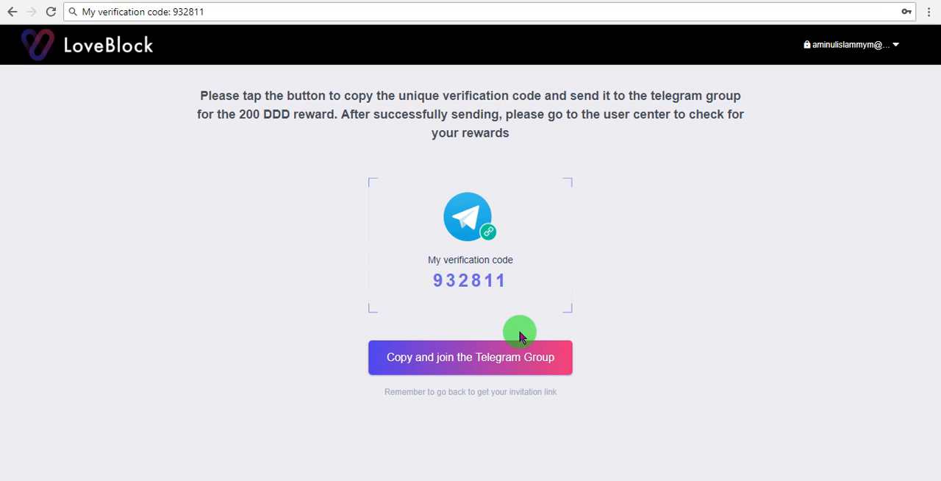
mouse_move(515, 325)
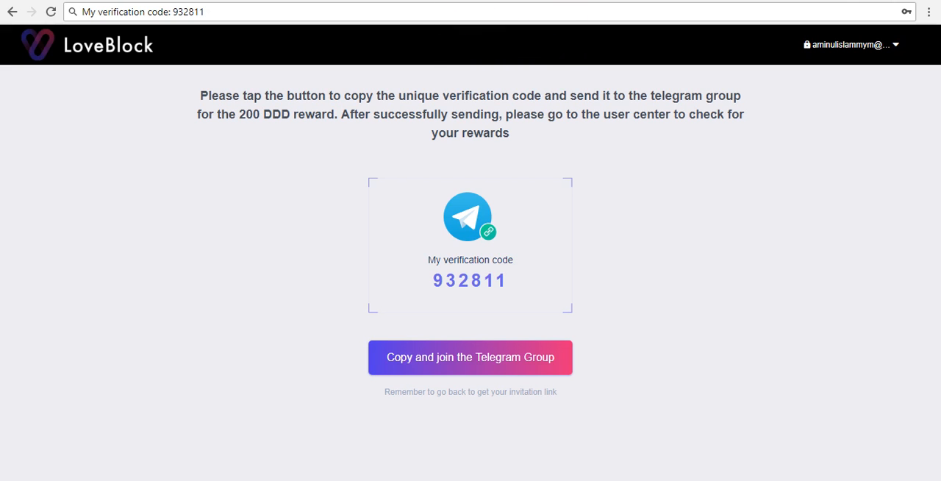
click(470, 357)
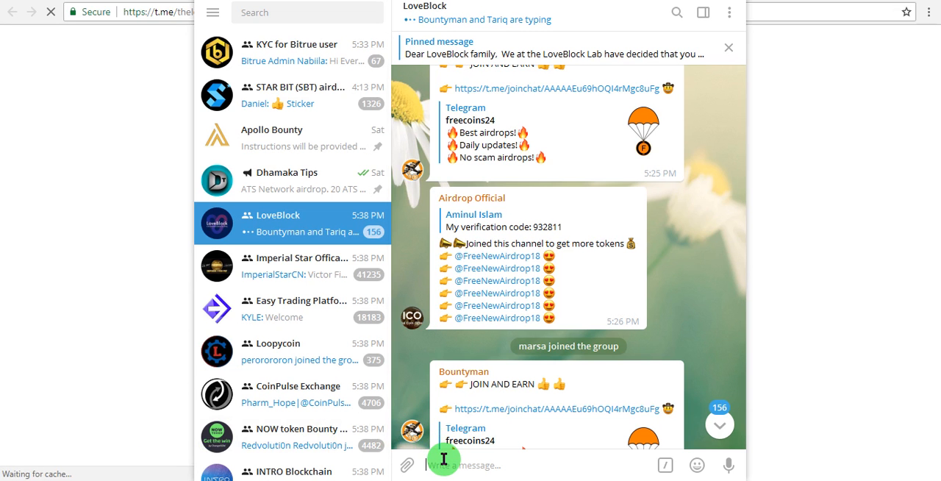
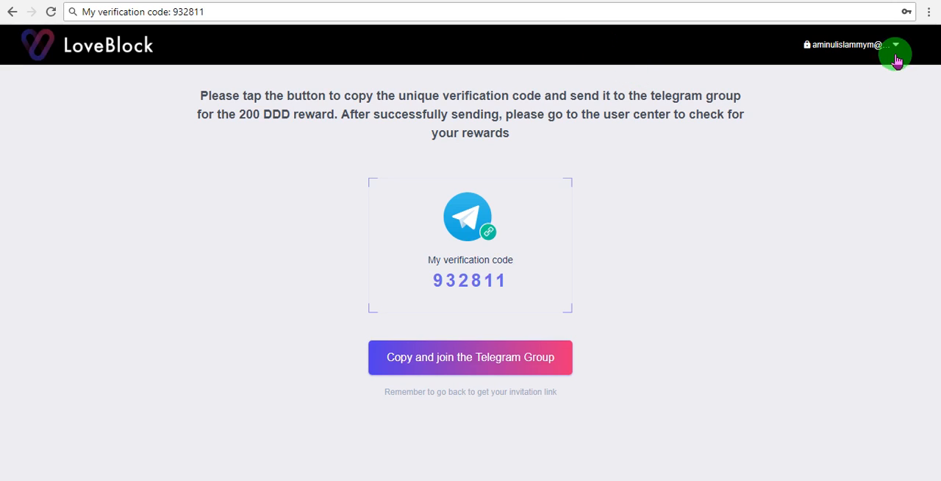
mouse_move(856, 58)
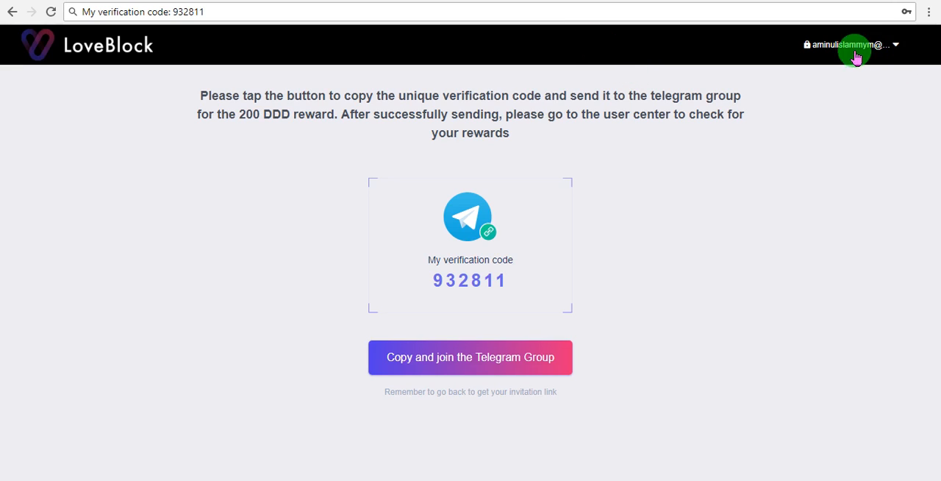
mouse_move(896, 48)
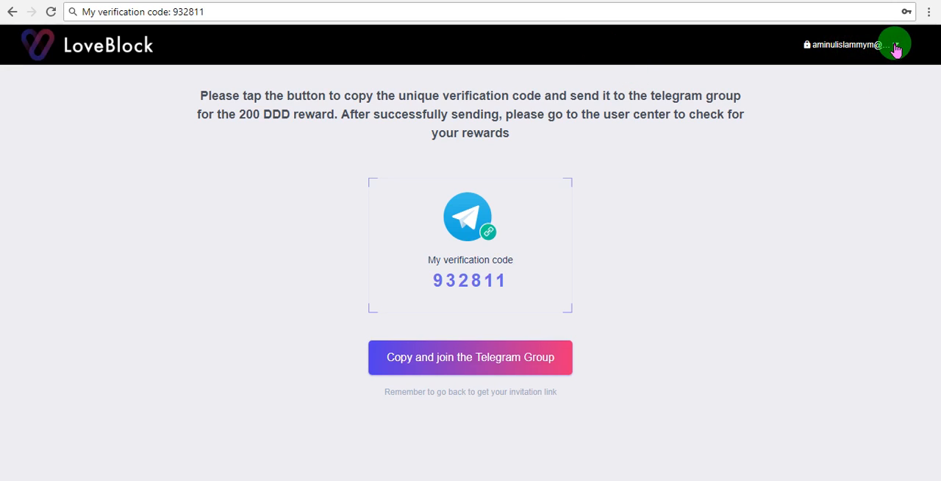
- Go to the LoveBlock User Center from the account email dropdown
click(894, 45)
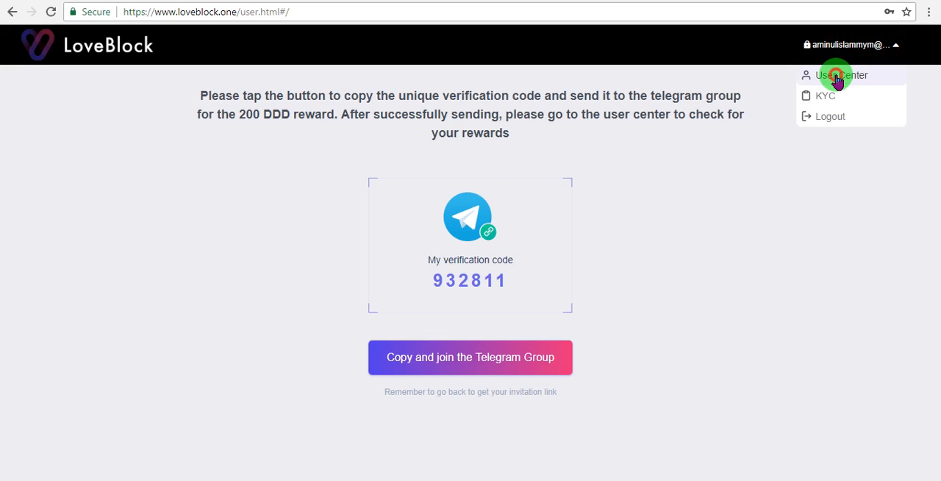
click(835, 75)
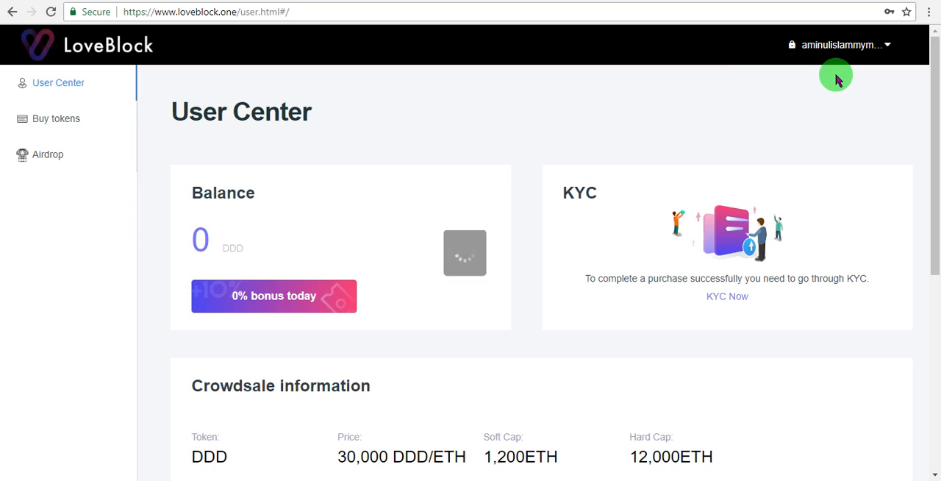